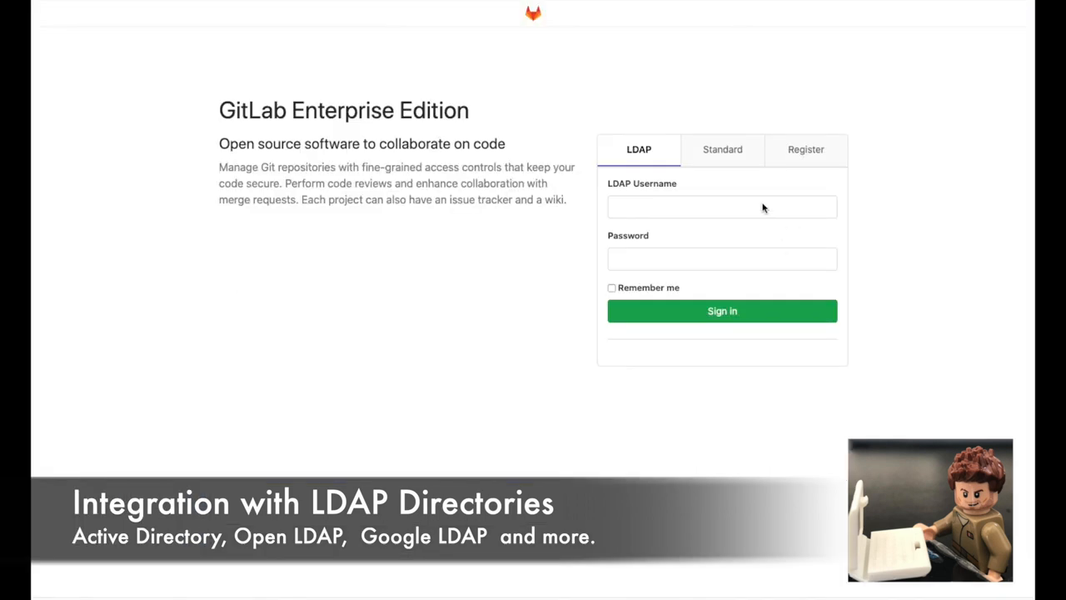
Step: Sign in as LDAP user 'dan', then sign out through the avatar menu
{"action": "type", "text": "dan"}
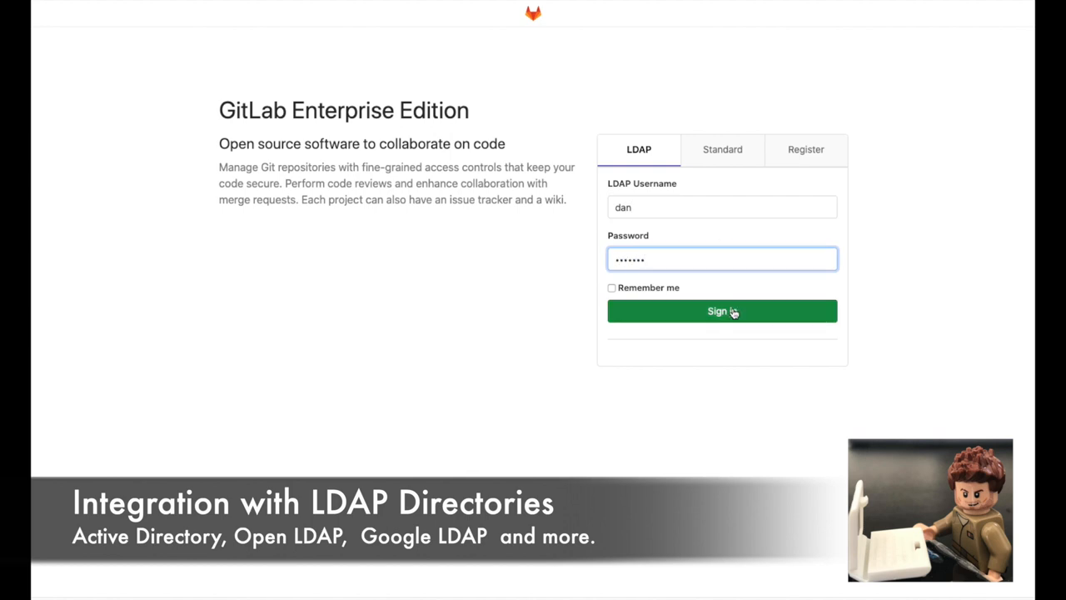
{"action": "left_click", "coordinate": [722, 310]}
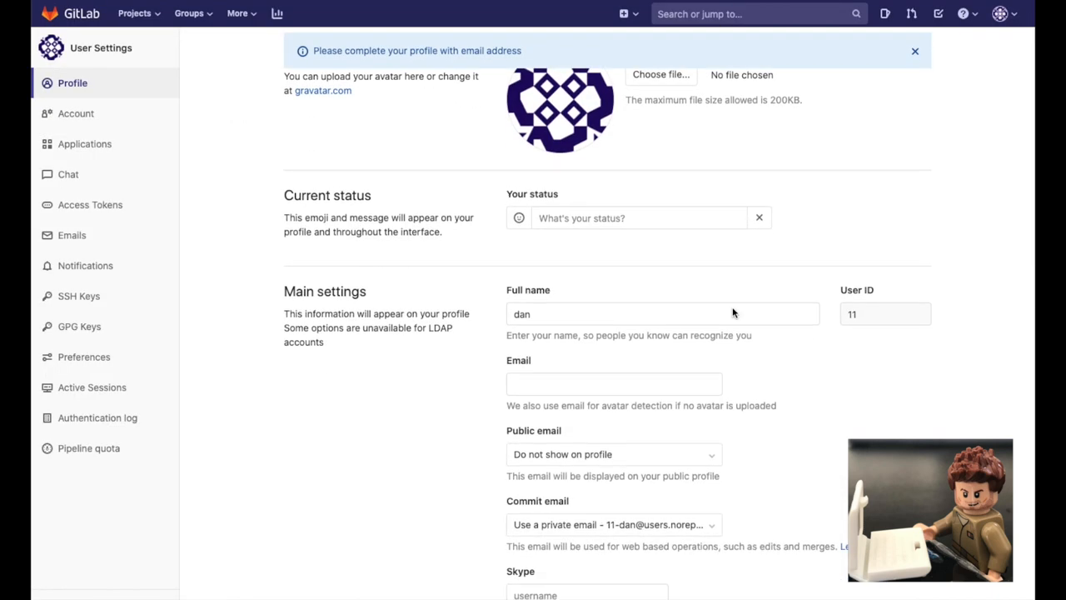
{"action": "left_click", "coordinate": [1000, 14]}
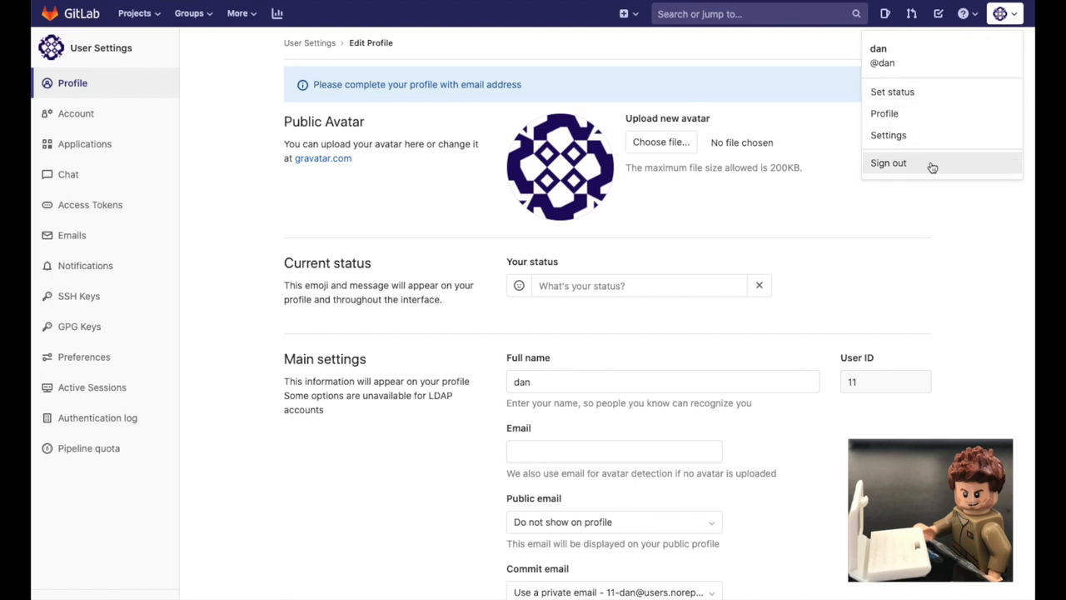
{"action": "left_click", "coordinate": [889, 163]}
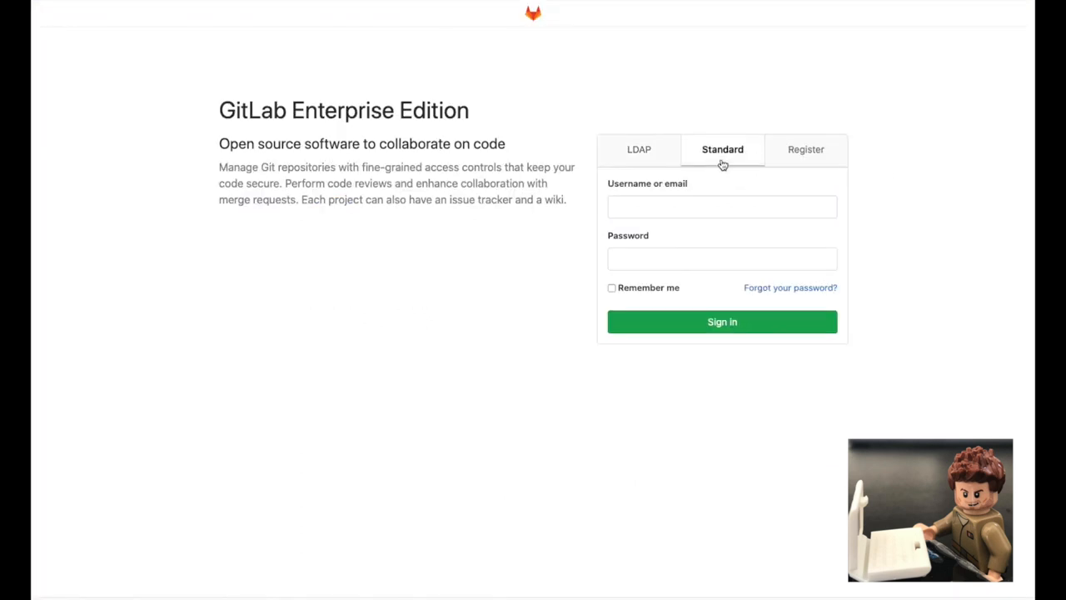
Step: Switch the sign-in page to the Standard login tab
{"action": "left_click", "coordinate": [806, 149]}
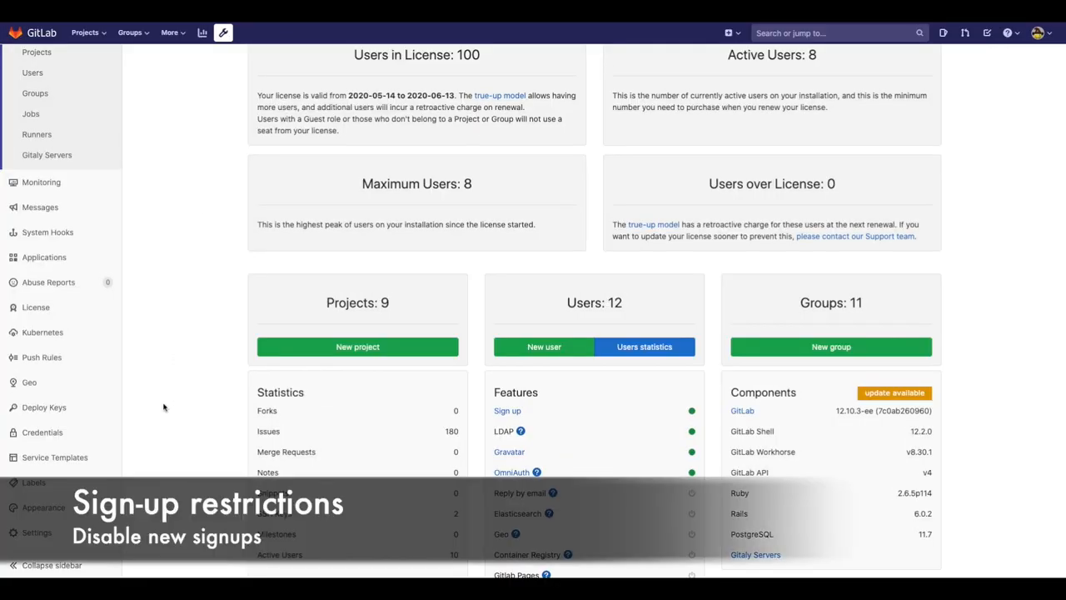
Step: In General settings' Sign-up restrictions, disable sign-up and enable confirmation emails on sign-up
{"action": "left_click", "coordinate": [32, 531]}
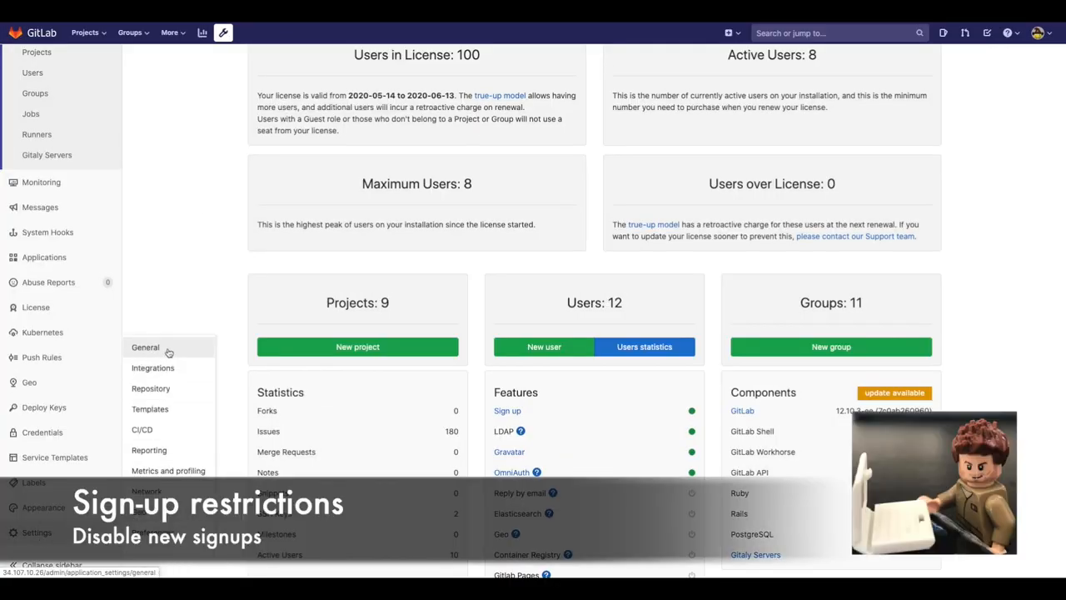
{"action": "left_click", "coordinate": [145, 347]}
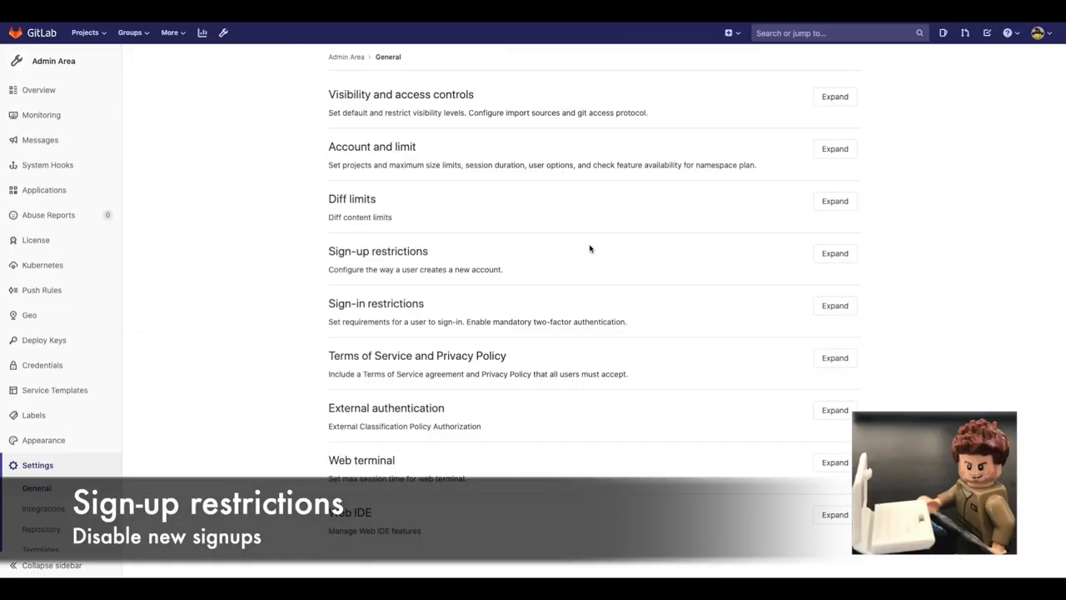
{"action": "left_click", "coordinate": [835, 253]}
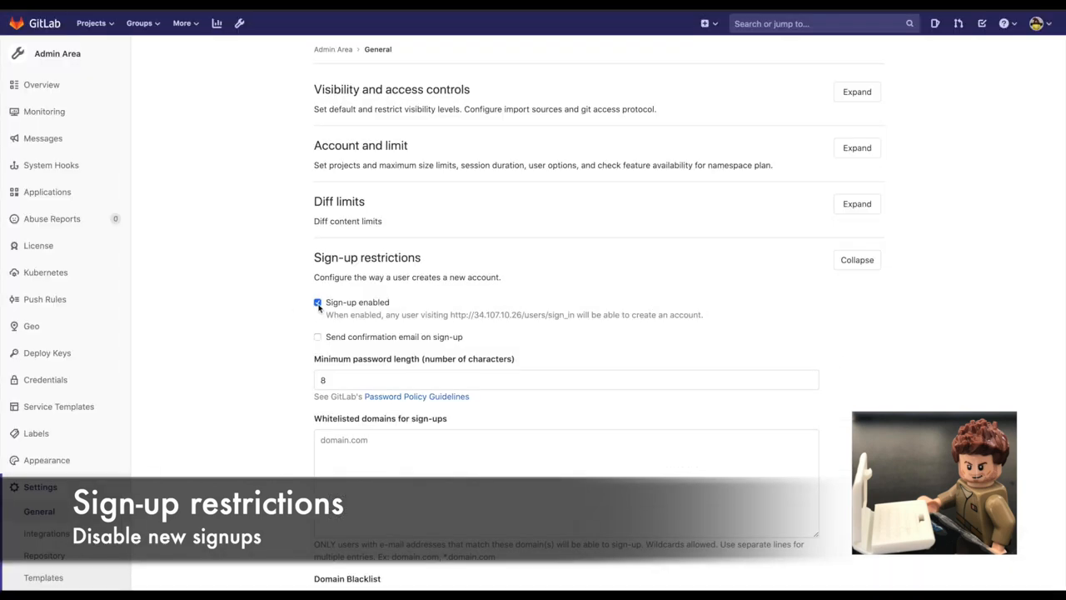
{"action": "left_click", "coordinate": [317, 302]}
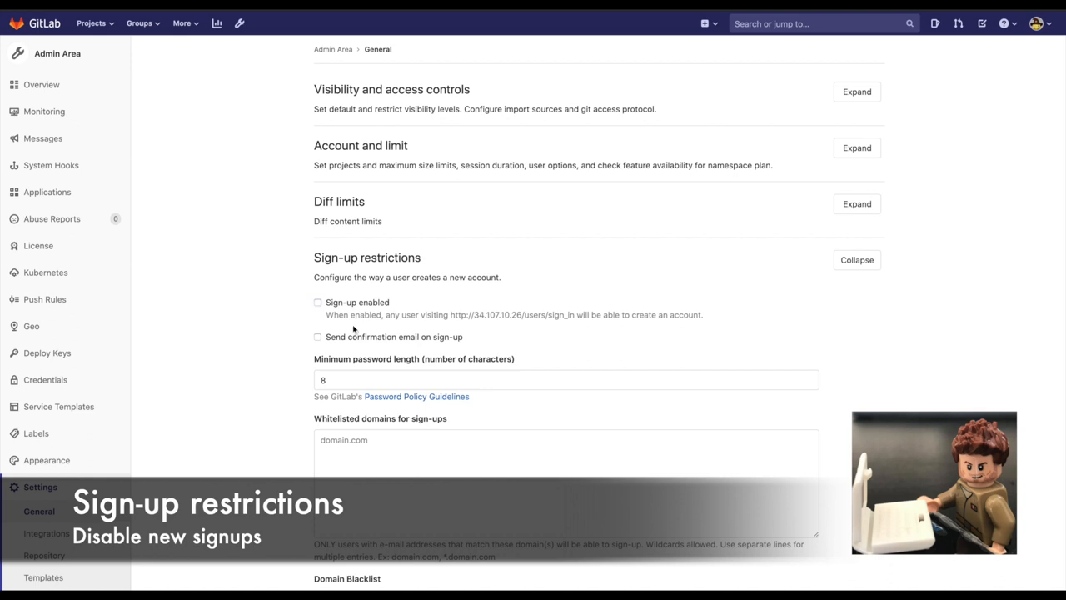
{"action": "left_click", "coordinate": [316, 336]}
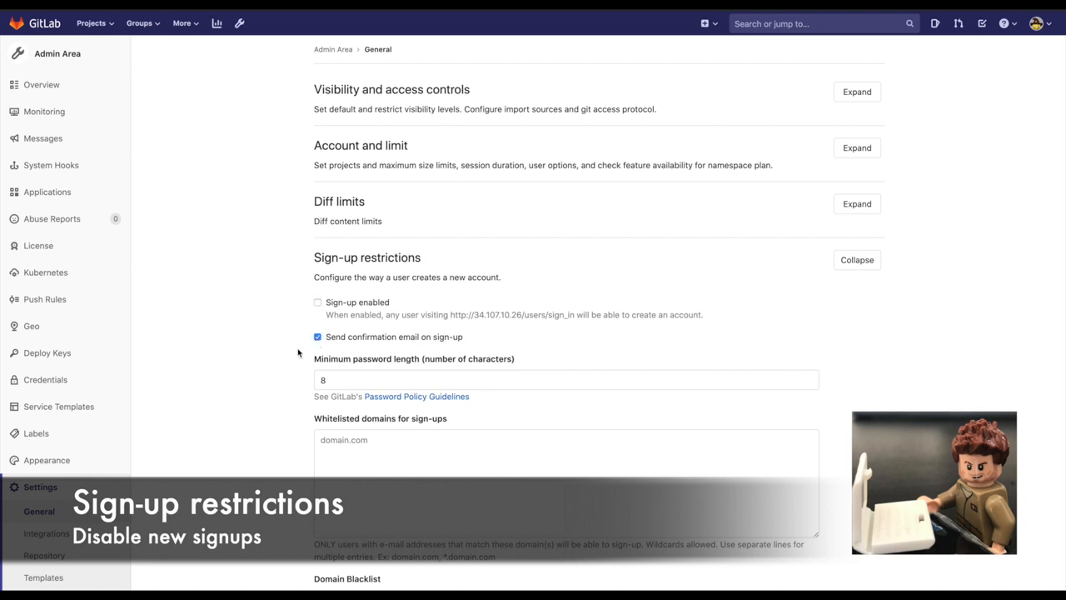
{"action": "scroll", "scroll_direction": "down", "scroll_amount": 3}
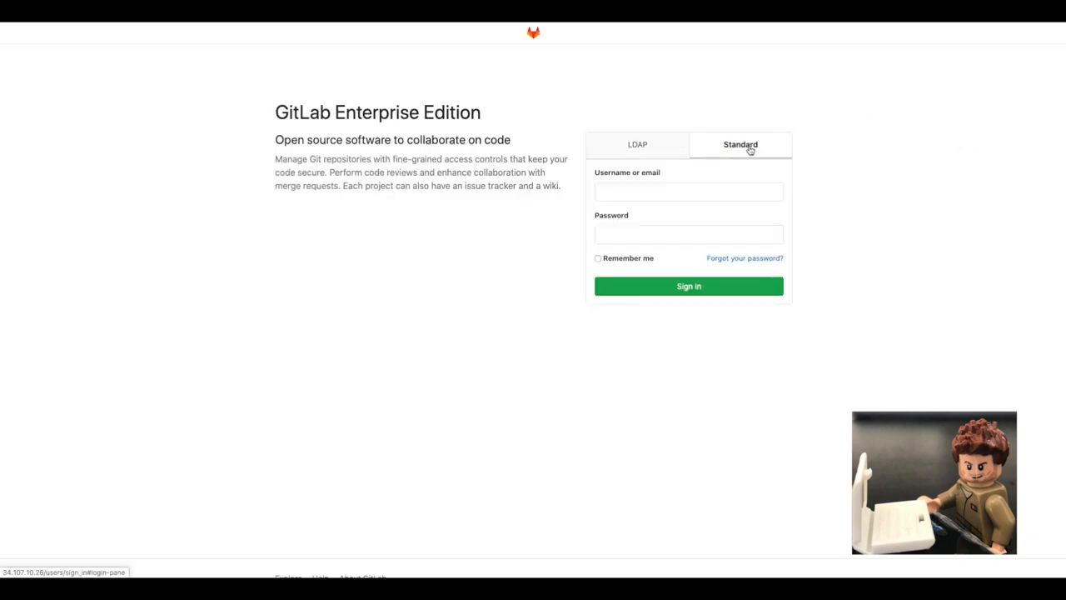
{"action": "left_click", "coordinate": [637, 144]}
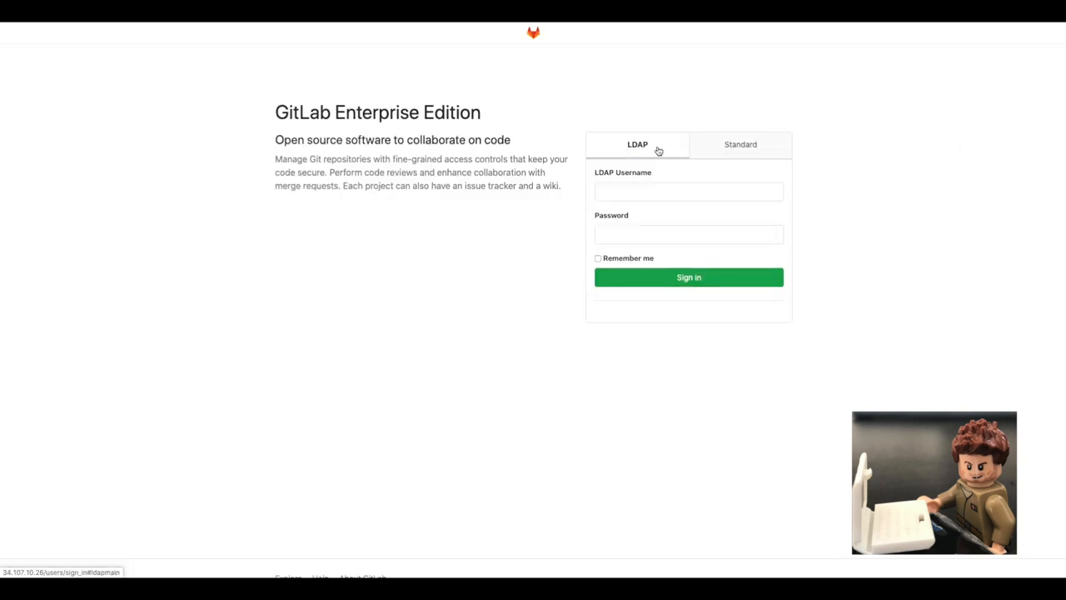
{"action": "left_click", "coordinate": [689, 191]}
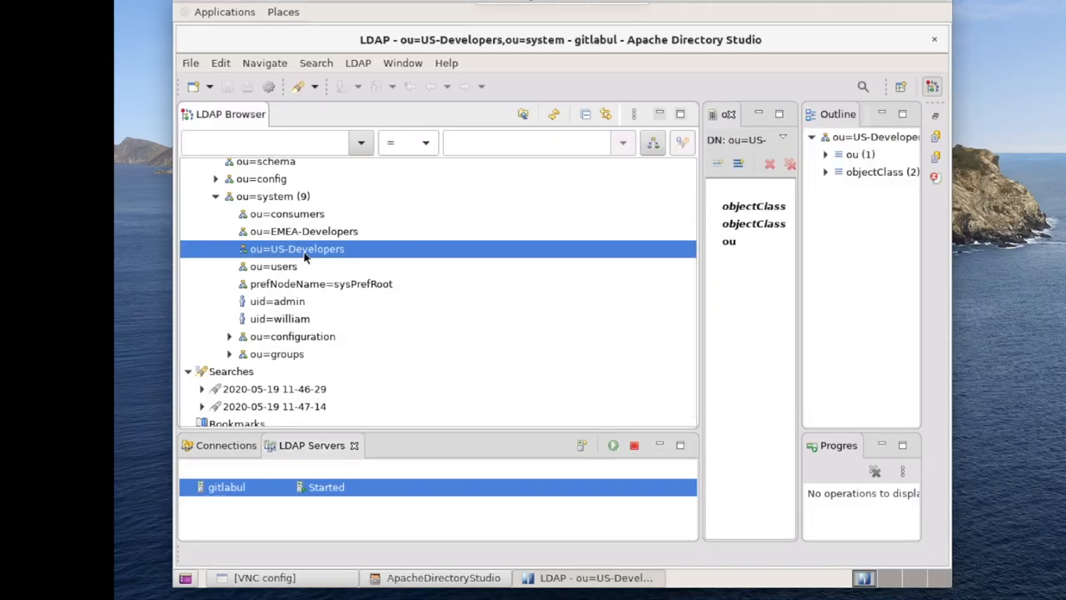
Step: Inspect ou=US-Developers and expand the ou=groups branch in the LDAP Browser
{"action": "left_click", "coordinate": [309, 231]}
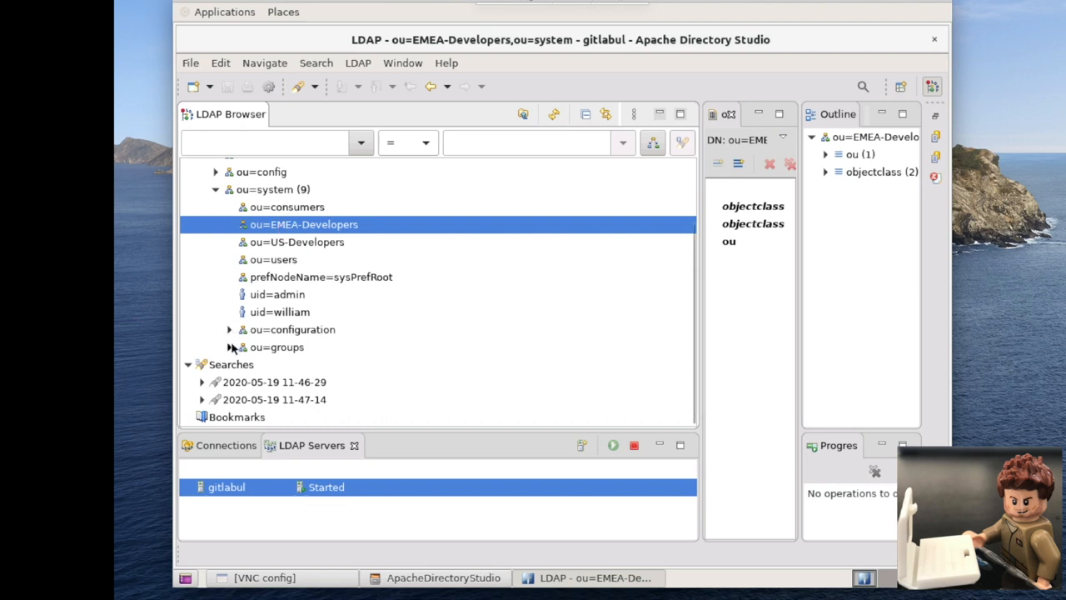
{"action": "left_click", "coordinate": [229, 347]}
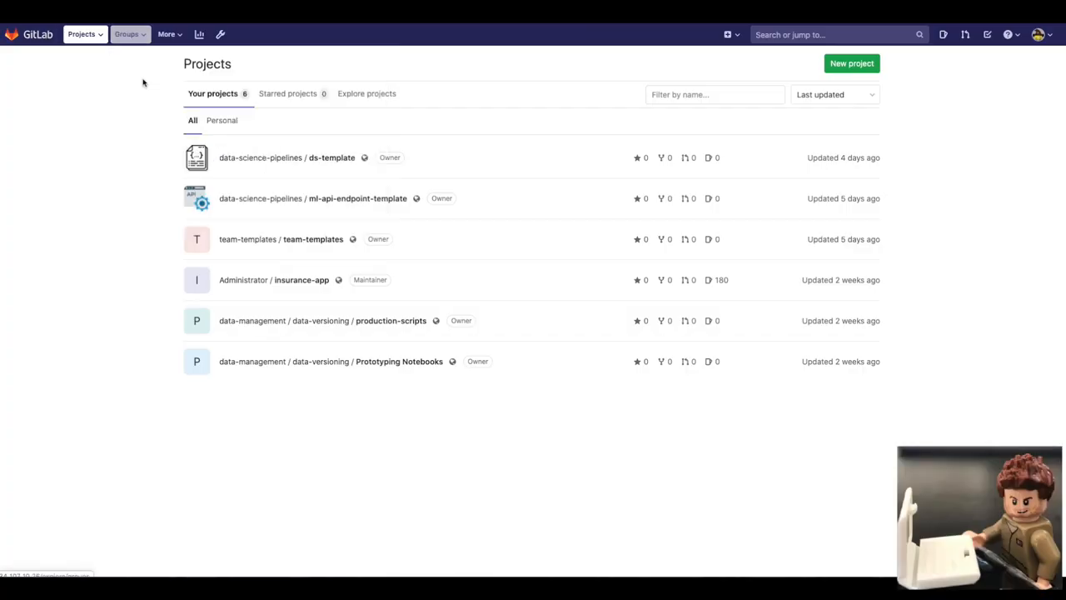
Step: Open gitlab-data-experts from the groups list and go to its LDAP Synchronization settings
{"action": "left_click", "coordinate": [126, 34]}
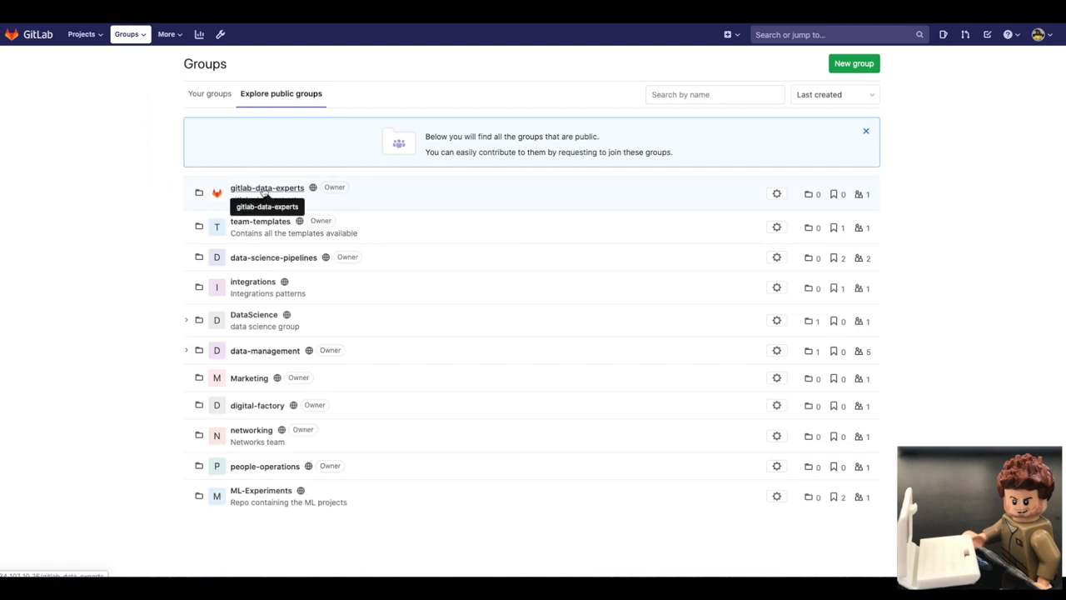
{"action": "left_click", "coordinate": [266, 188]}
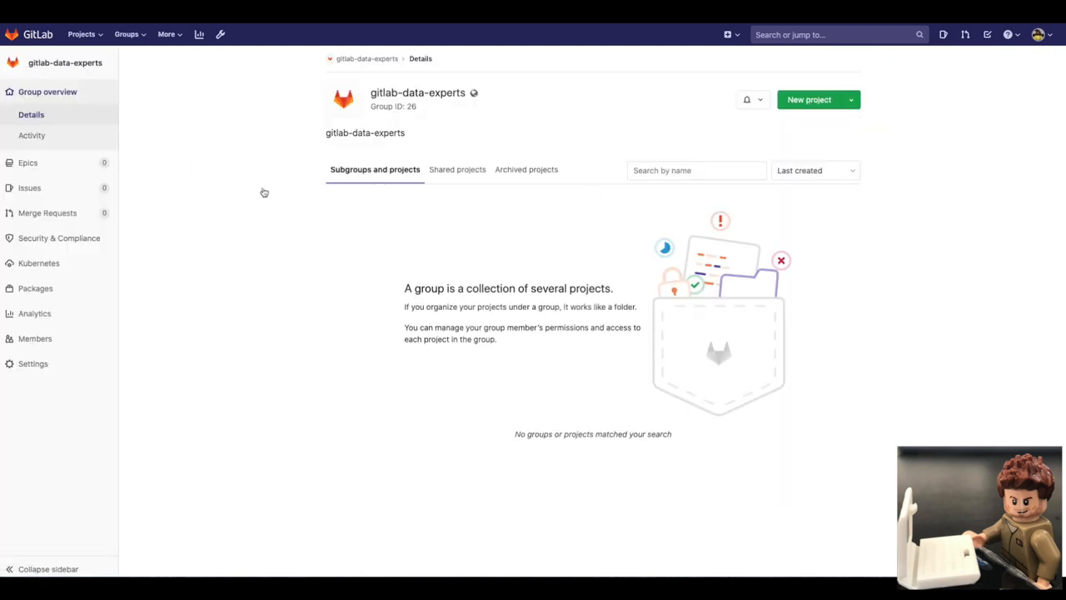
{"action": "left_click", "coordinate": [32, 363]}
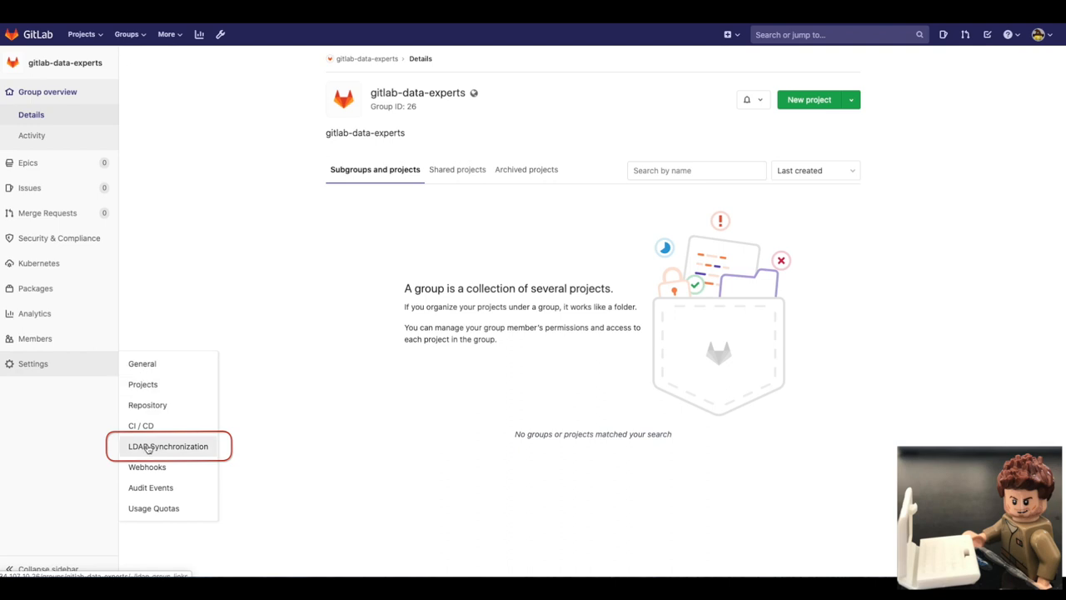
{"action": "left_click", "coordinate": [169, 446]}
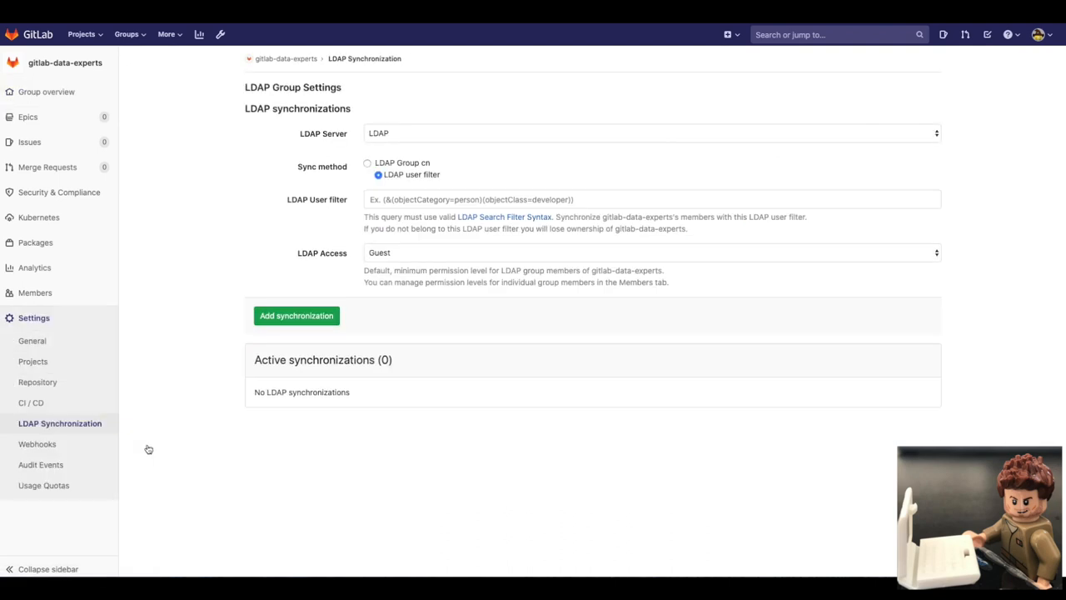
Step: Add an LDAP group cn sync to data-management with Developer access
{"action": "left_click", "coordinate": [367, 162]}
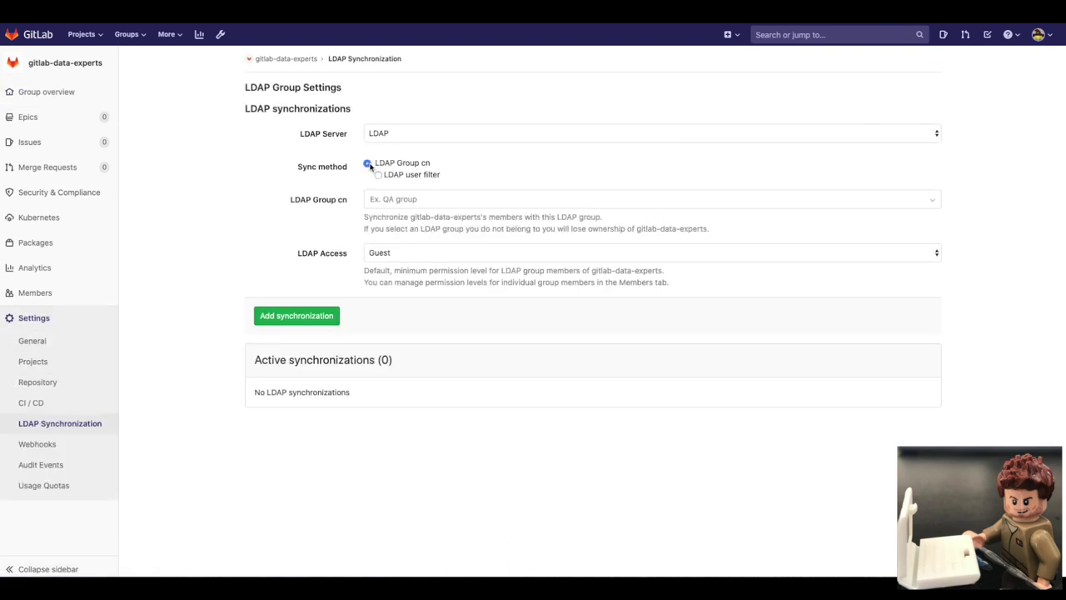
{"action": "left_click", "coordinate": [649, 198]}
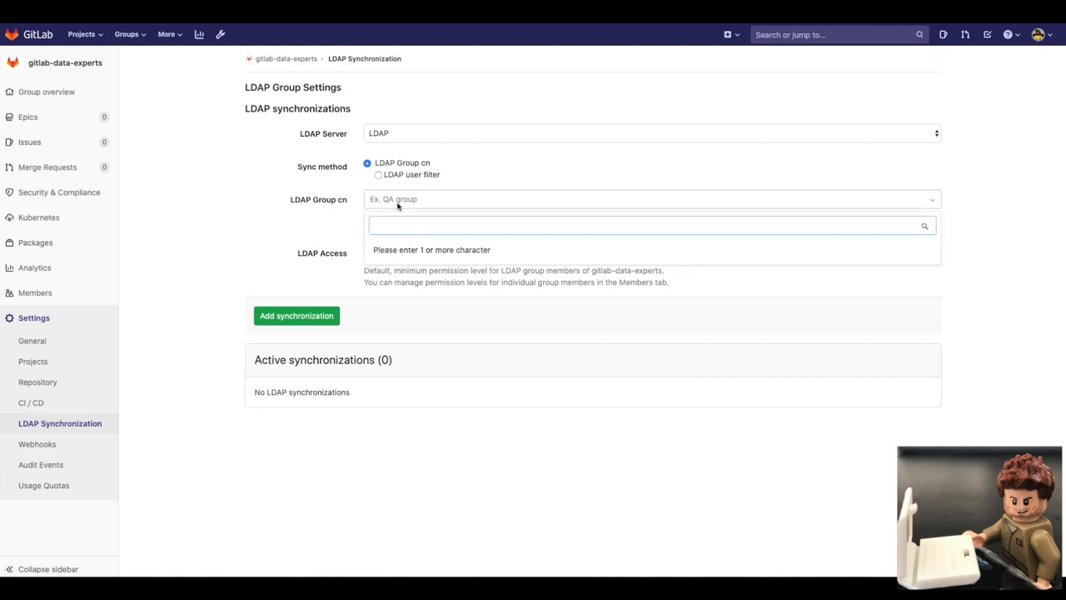
{"action": "type", "text": "d"}
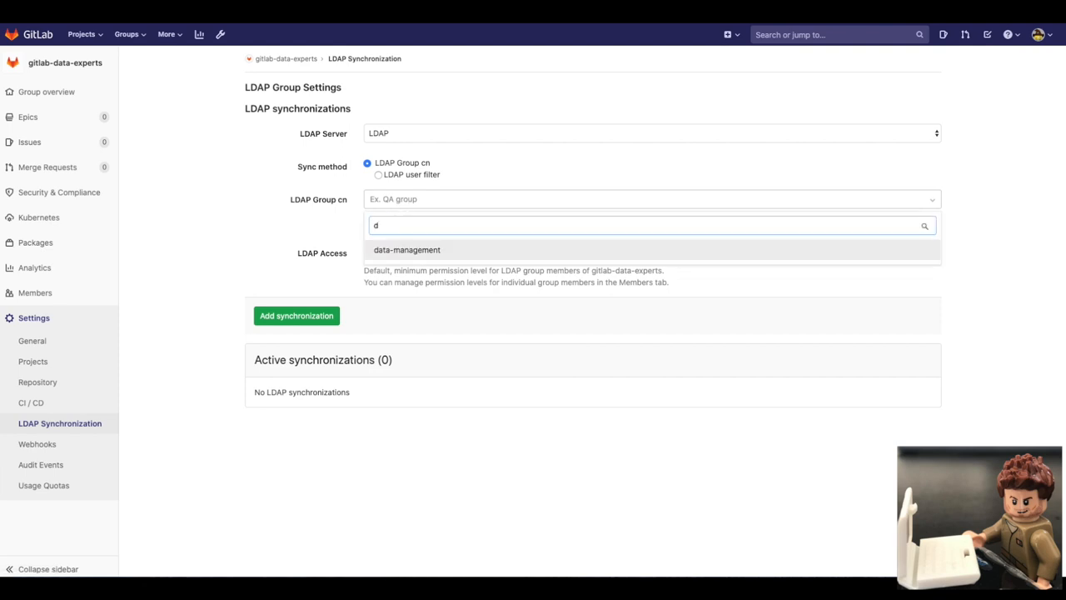
{"action": "mouse_move", "coordinate": [425, 252]}
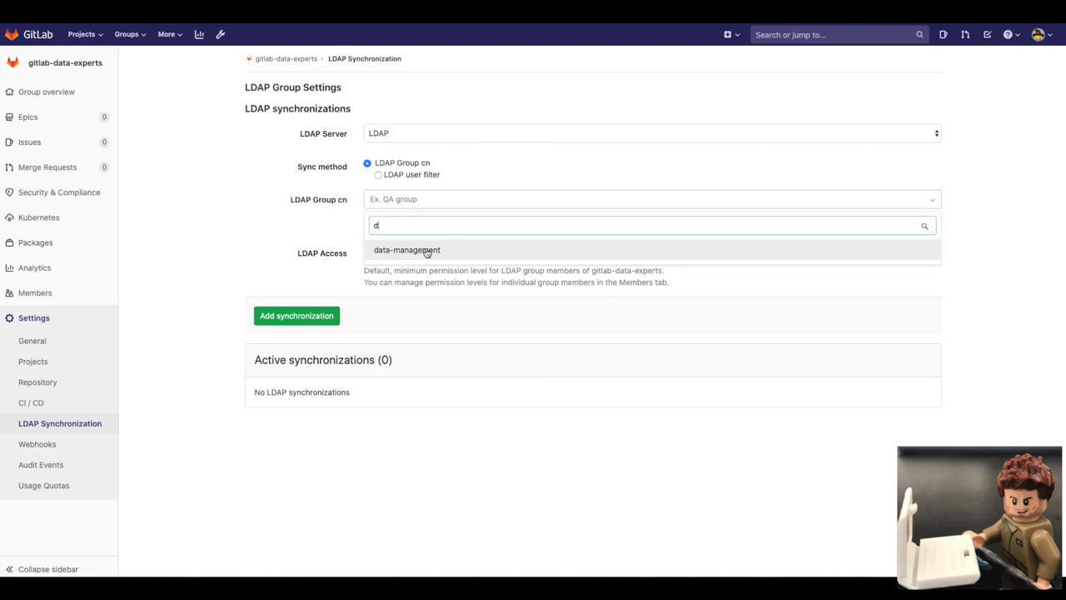
{"action": "left_click", "coordinate": [407, 250]}
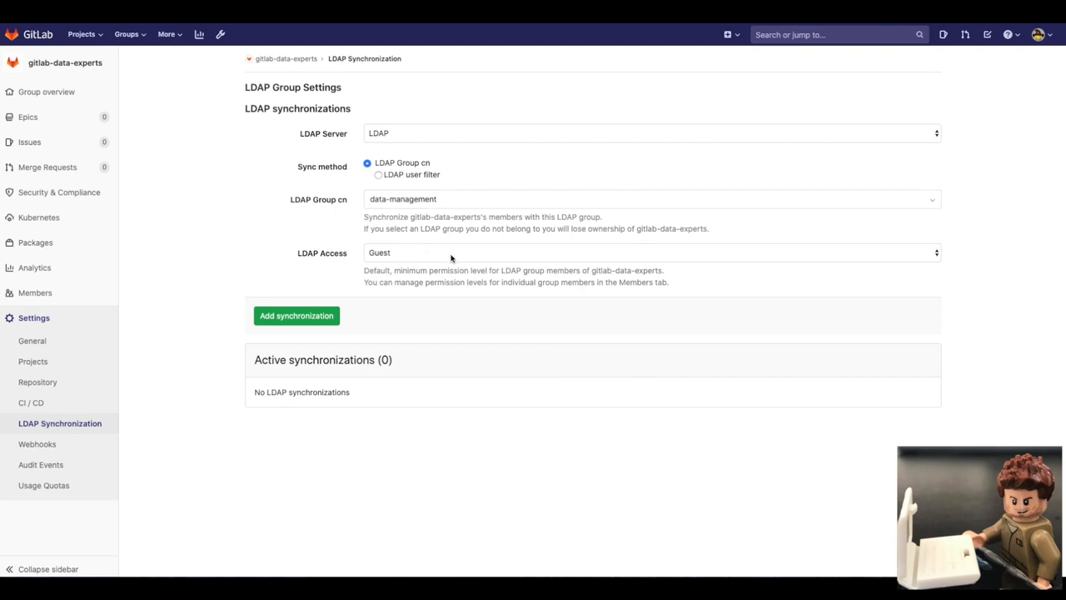
{"action": "left_click", "coordinate": [649, 253]}
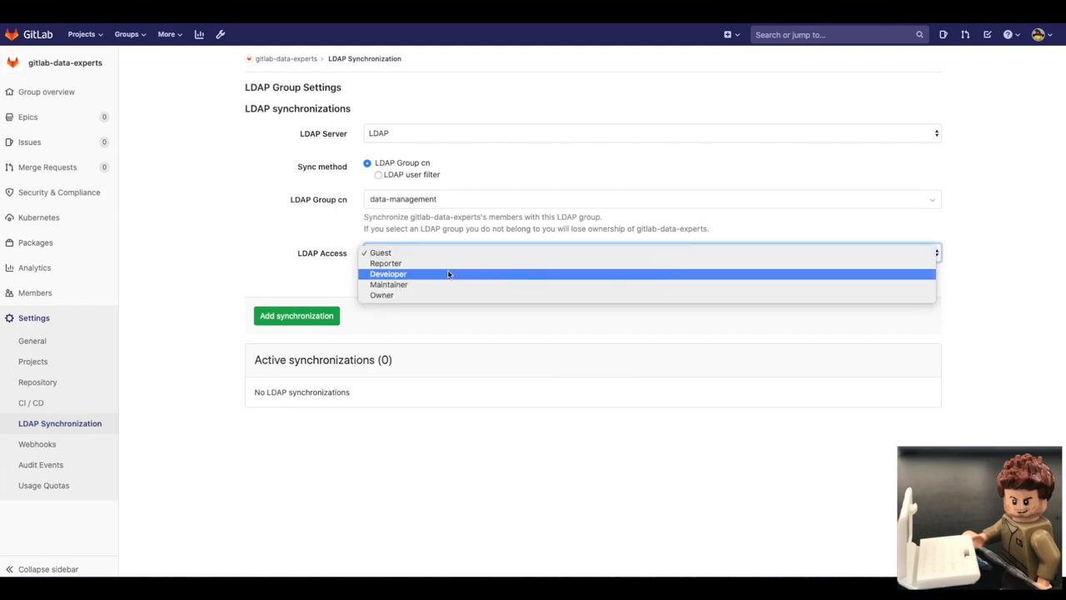
{"action": "left_click", "coordinate": [389, 273]}
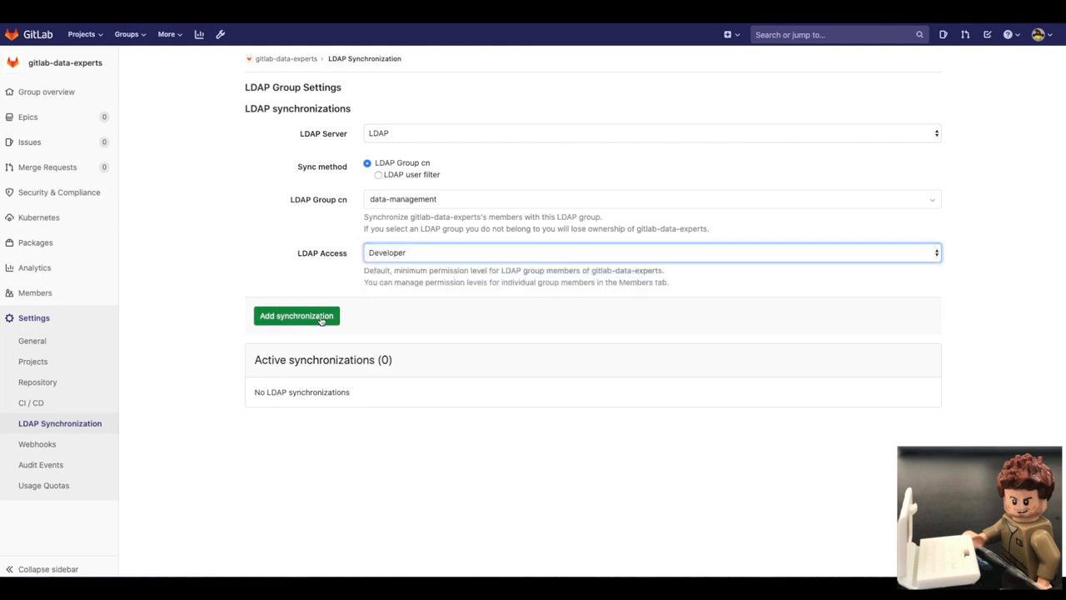
{"action": "left_click", "coordinate": [296, 315]}
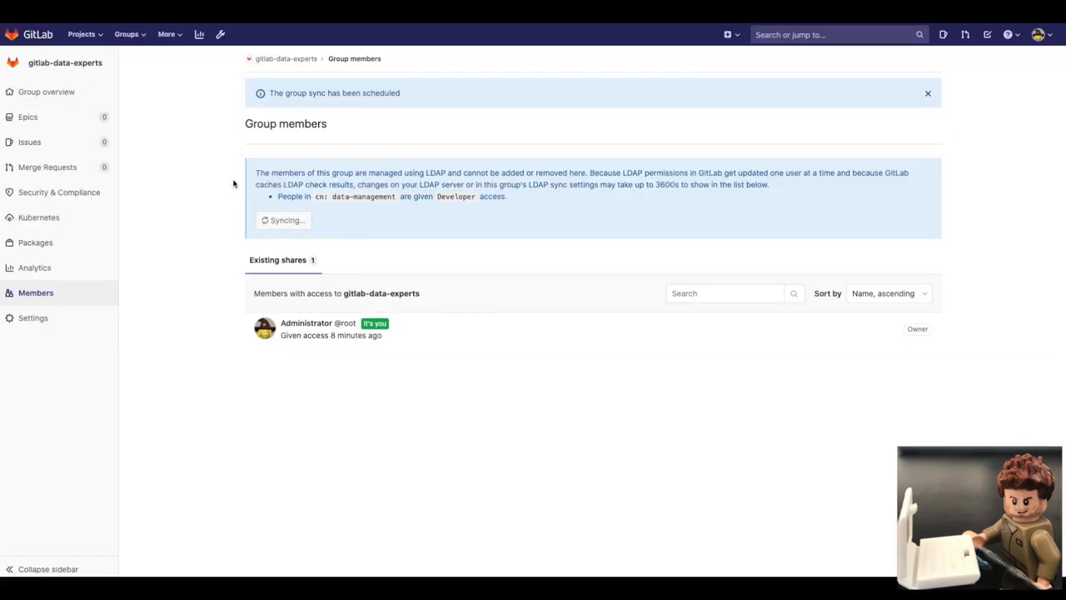
{"action": "mouse_move", "coordinate": [186, 185]}
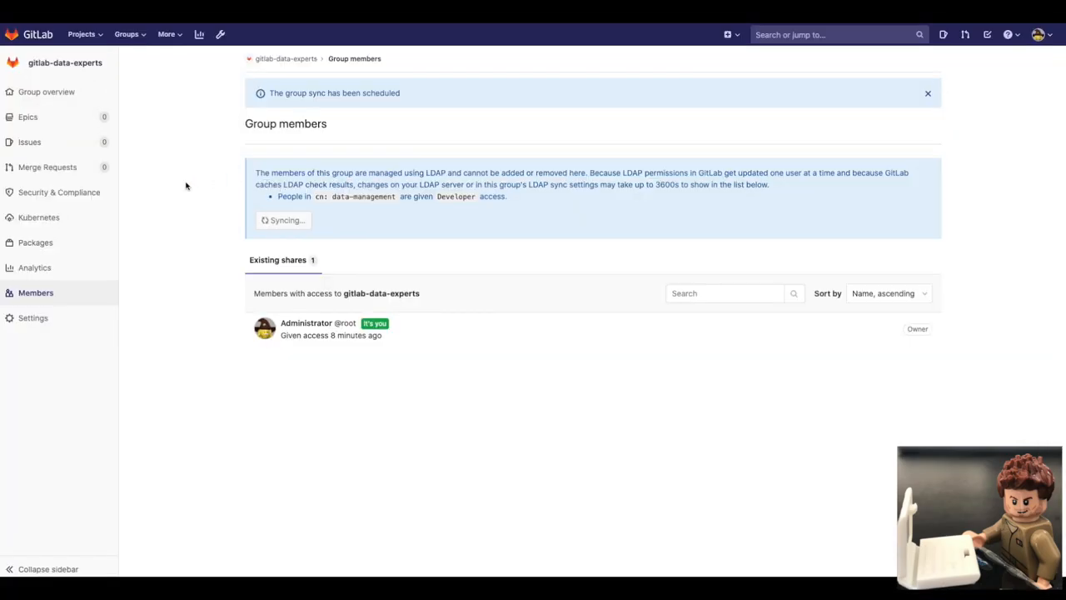
{"action": "mouse_move", "coordinate": [38, 34]}
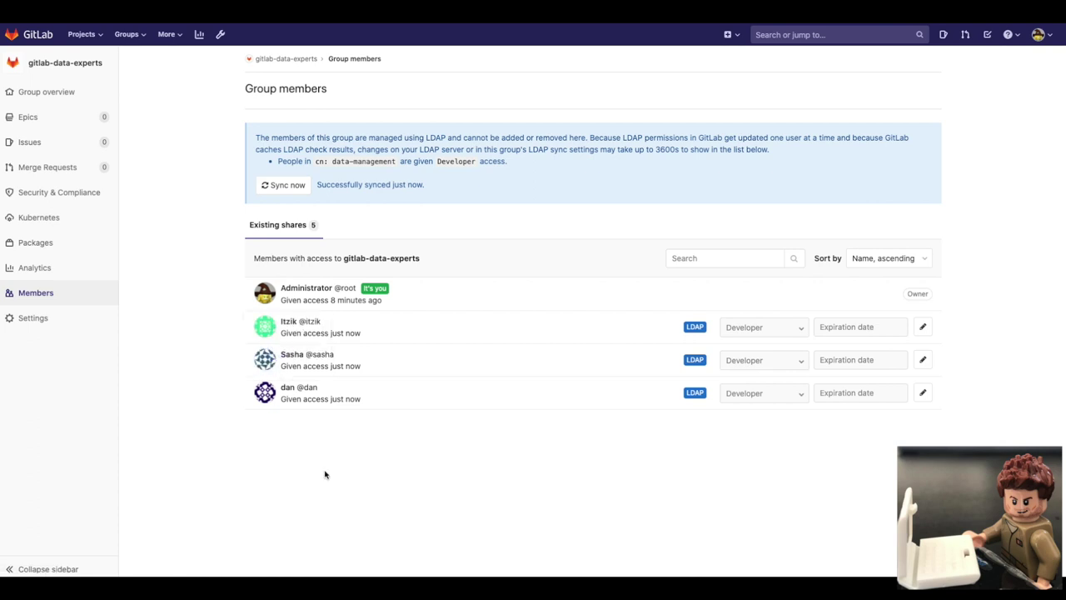
{"action": "mouse_move", "coordinate": [191, 221]}
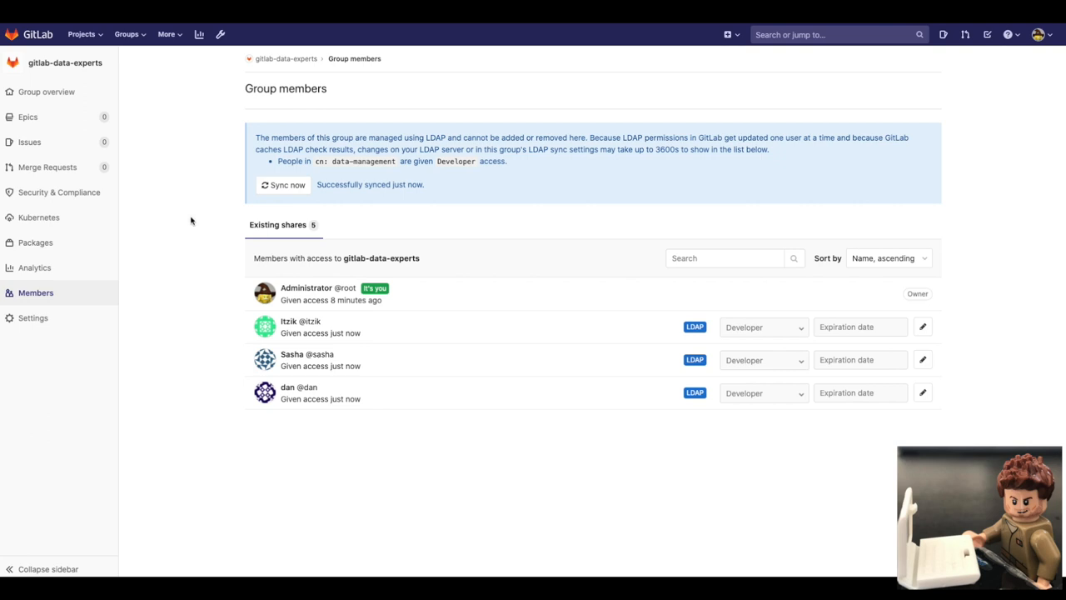
{"action": "mouse_move", "coordinate": [211, 96]}
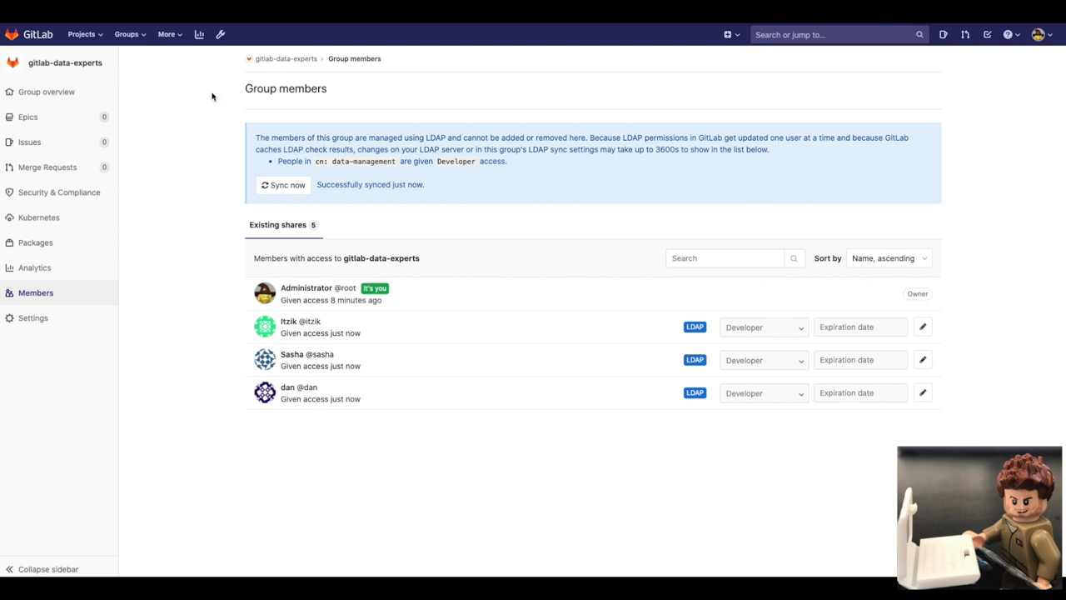